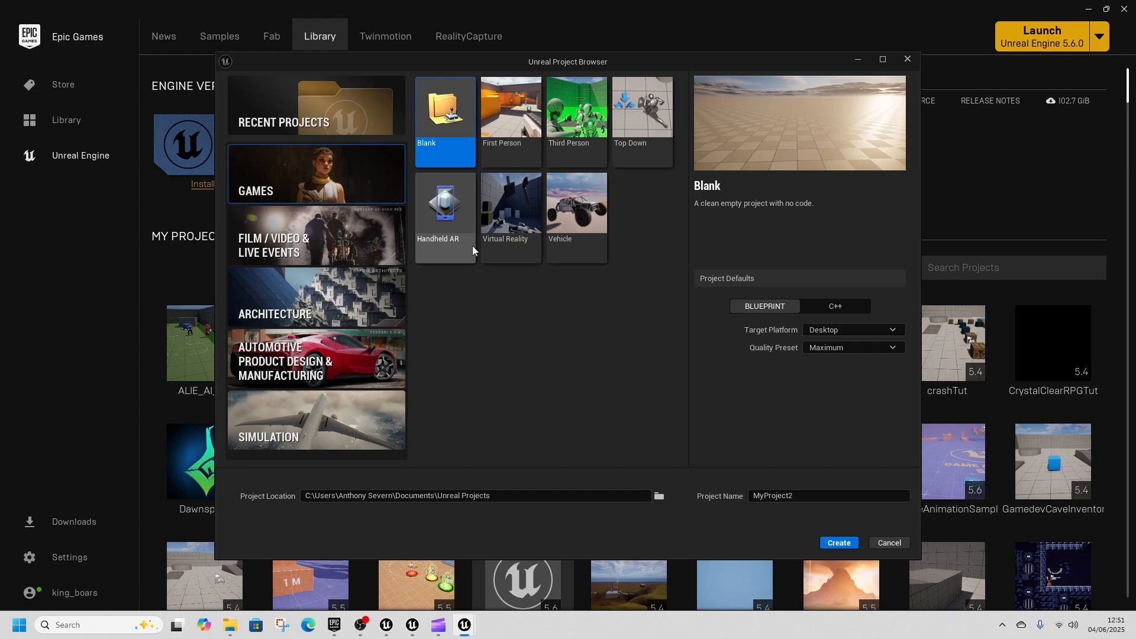
# Choose the First Person game template with its Arena Shooter variant
pyautogui.click(510, 105)
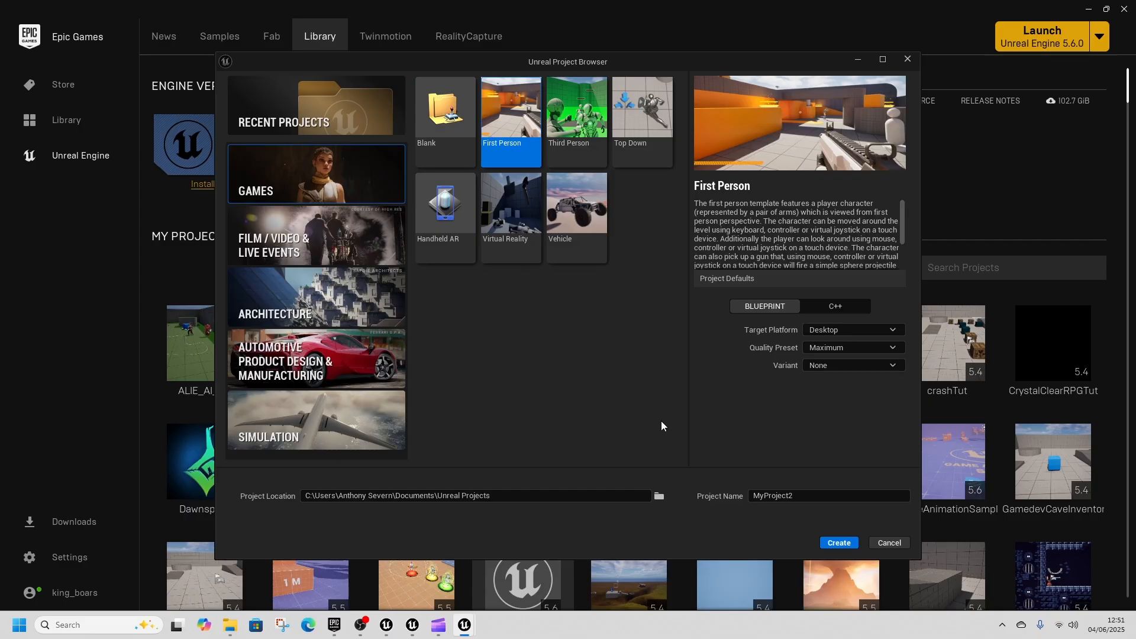
pyautogui.moveTo(839, 390)
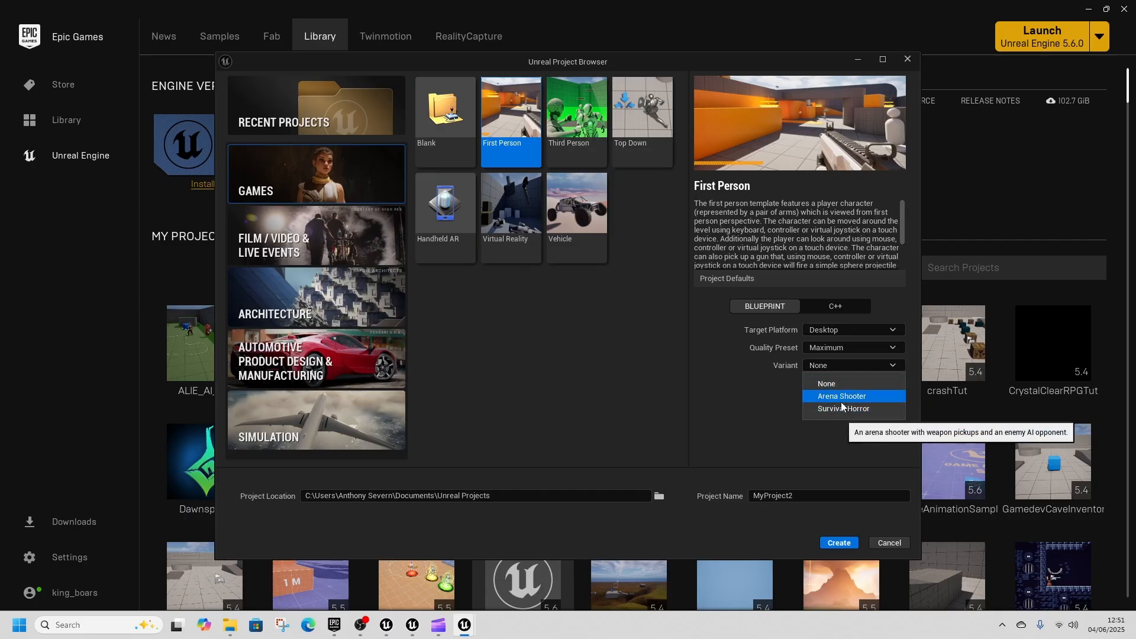
pyautogui.moveTo(774, 423)
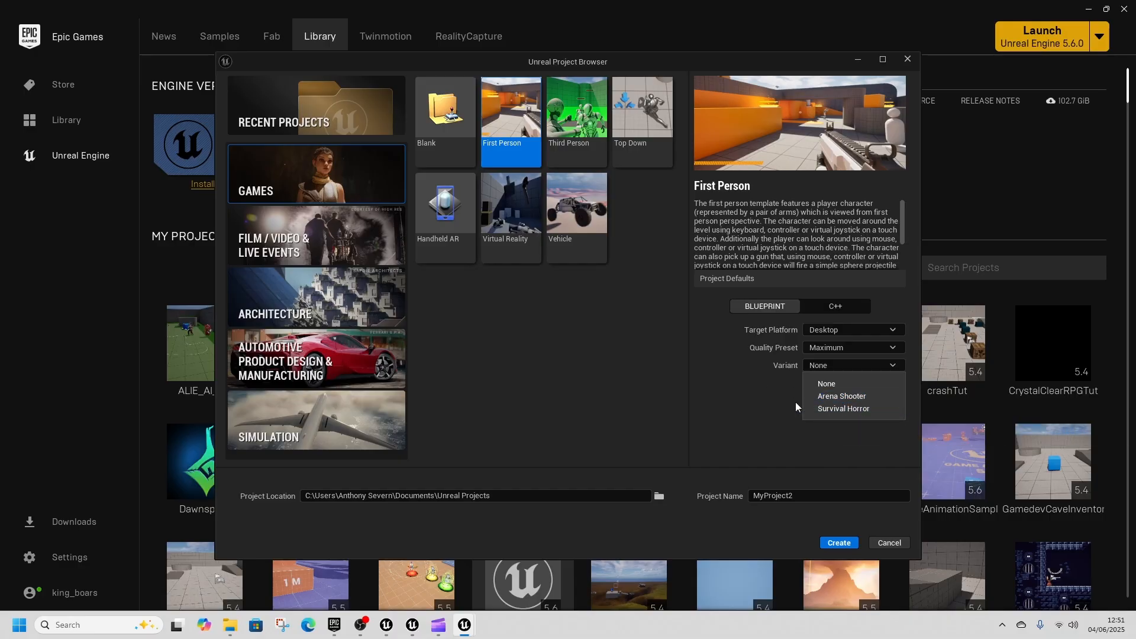
pyautogui.click(841, 395)
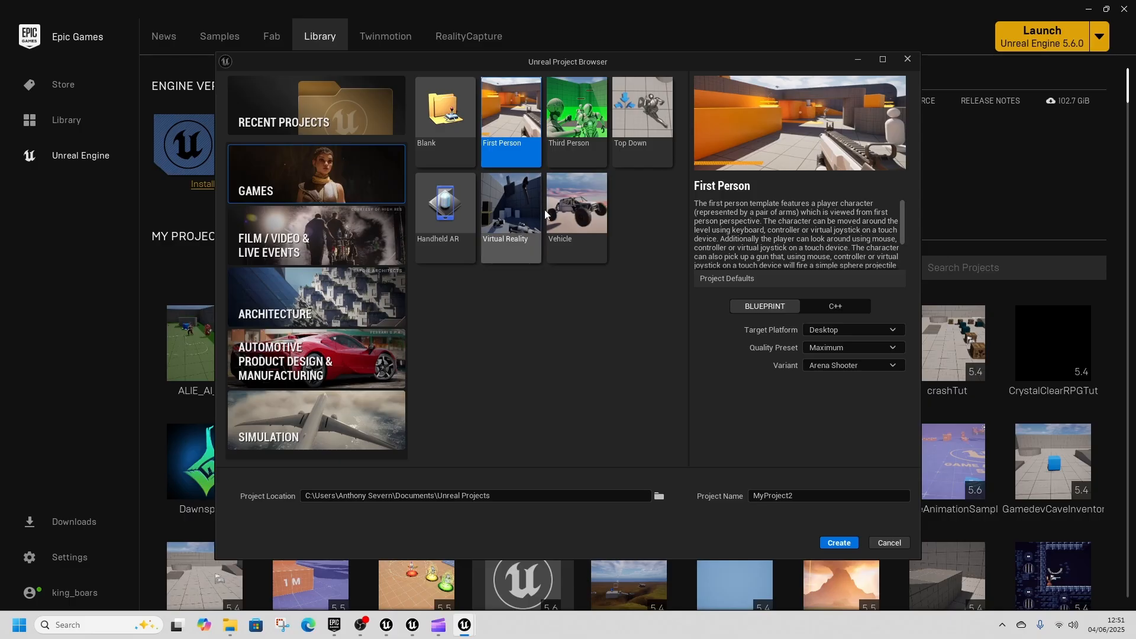
pyautogui.moveTo(853, 366)
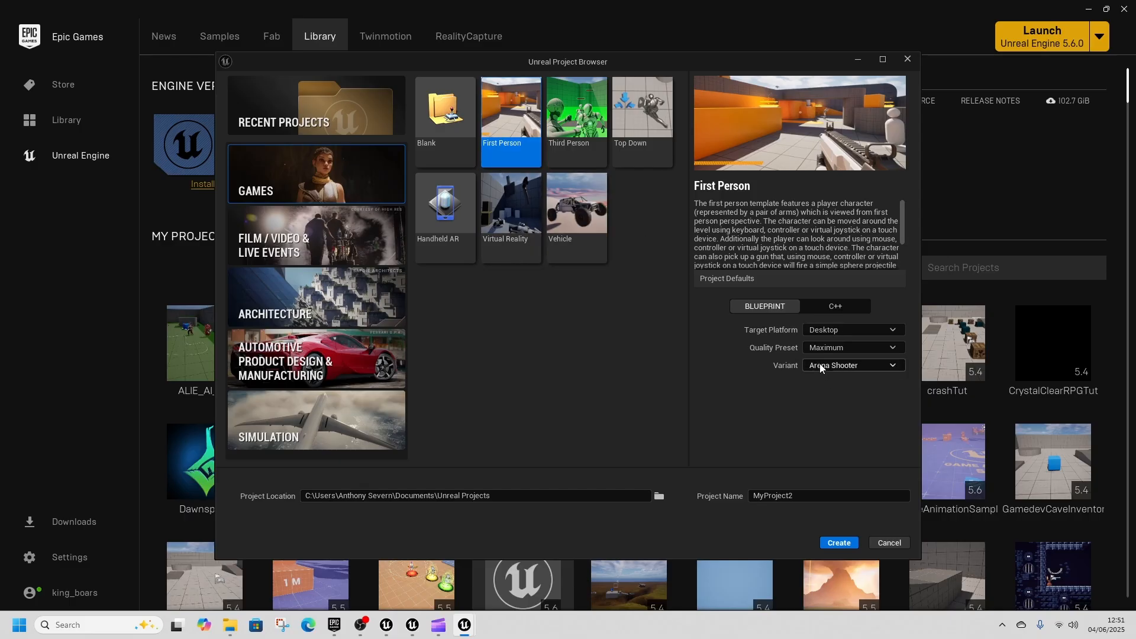
# Browse up to Variant_Shooter, select Lvl_ArenaShooter and return to the level viewport
pyautogui.click(838, 543)
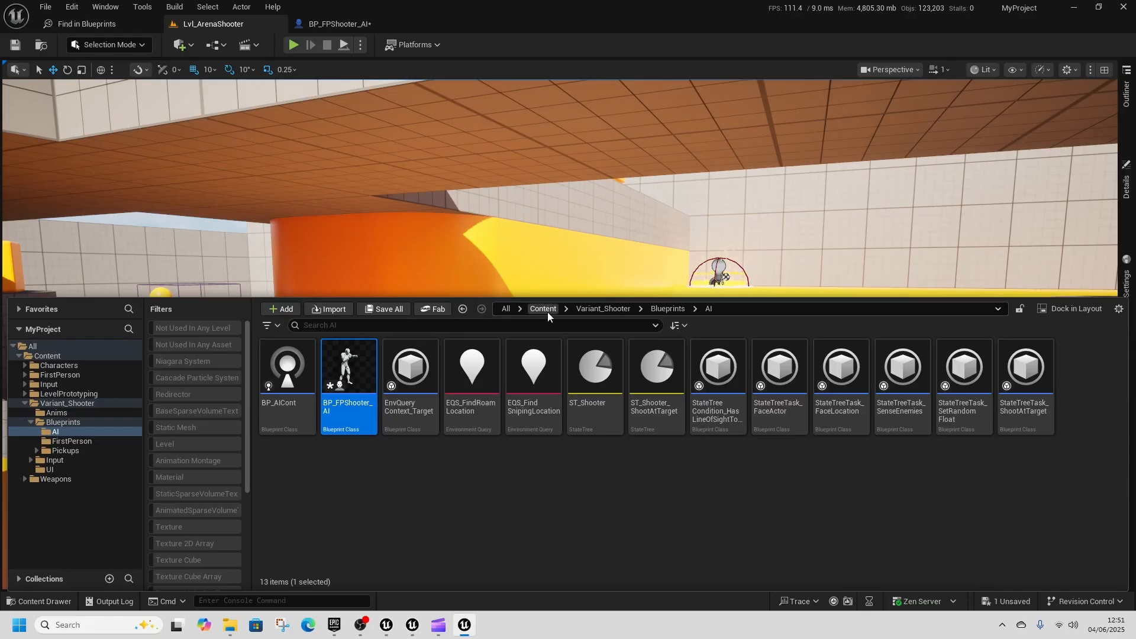
pyautogui.click(602, 308)
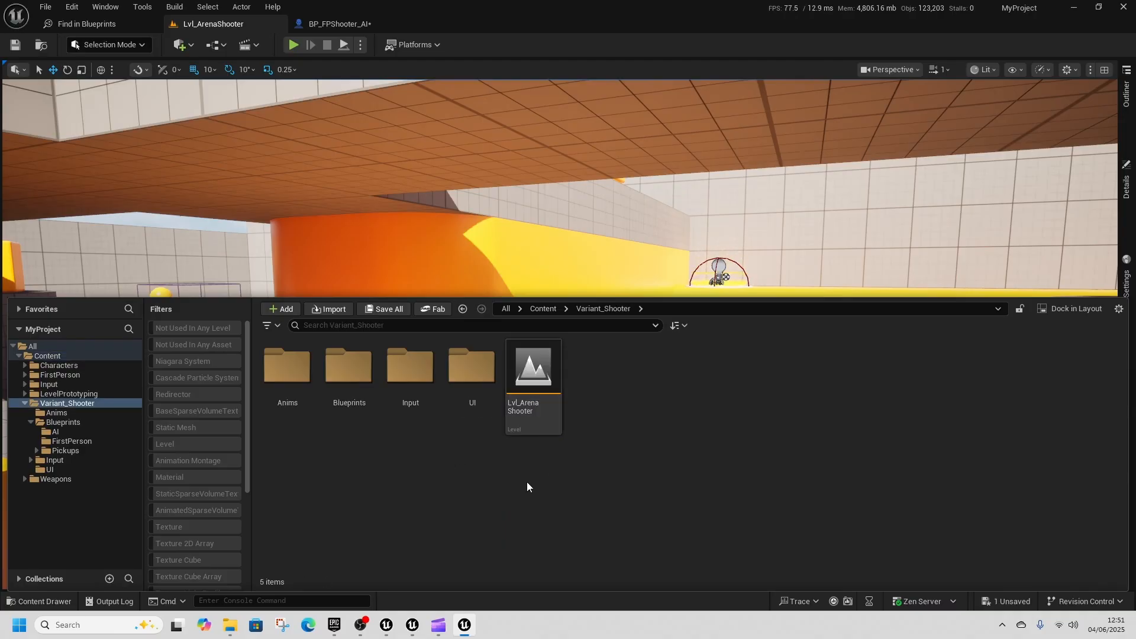
pyautogui.click(532, 369)
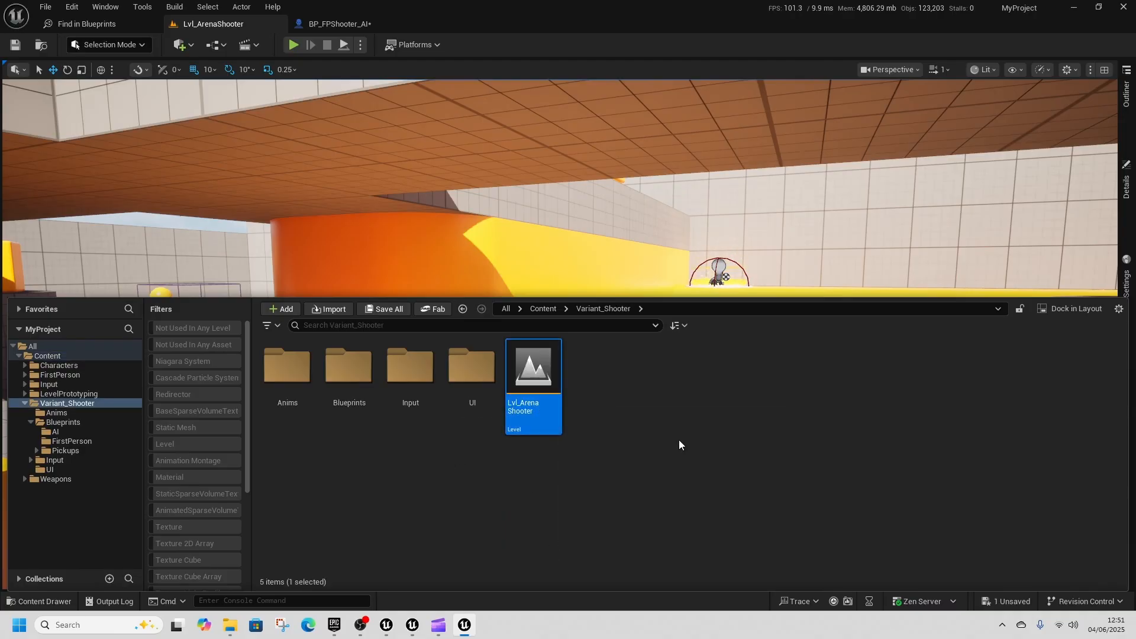
pyautogui.click(294, 44)
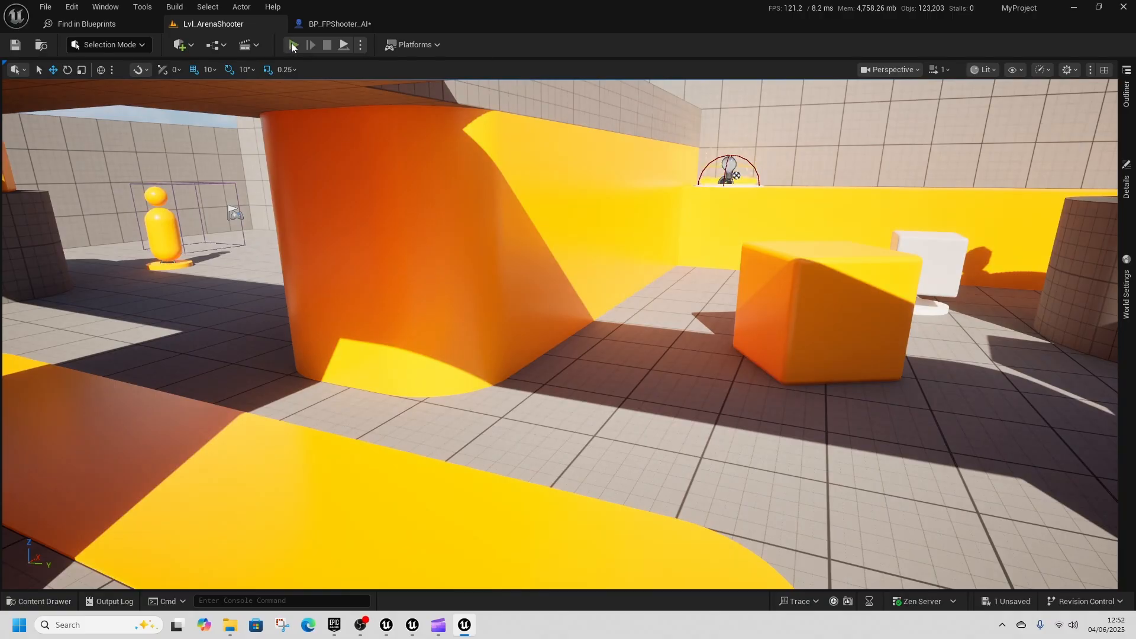
# Playtest the arena level, then browse Blueprints > AI and open BP_FPShooter_AI for editing
pyautogui.click(309, 44)
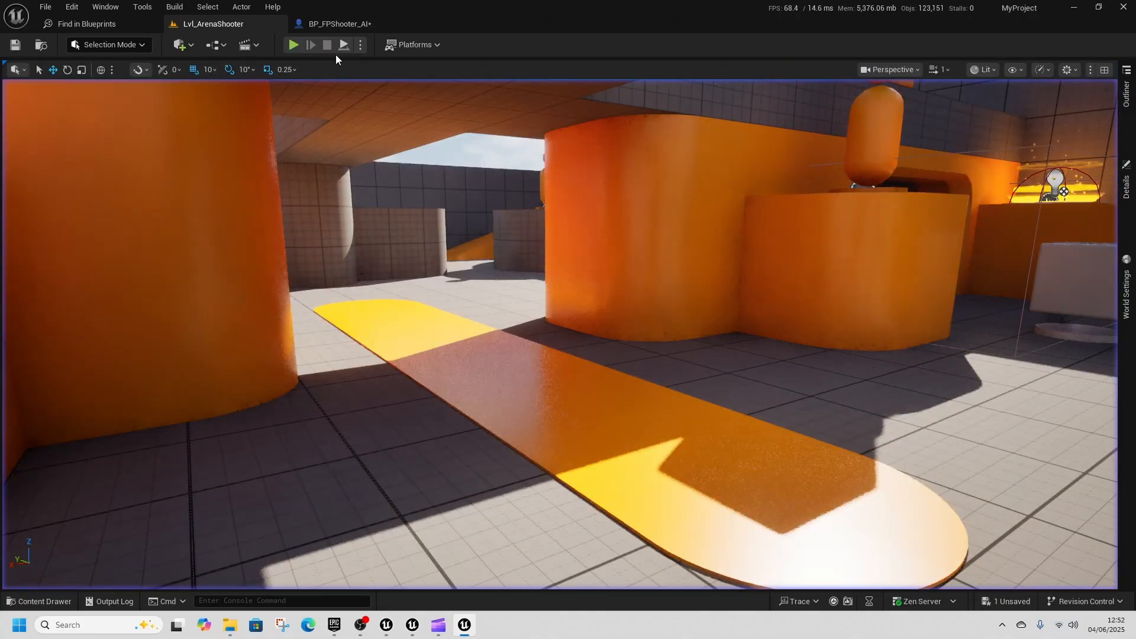
pyautogui.click(39, 601)
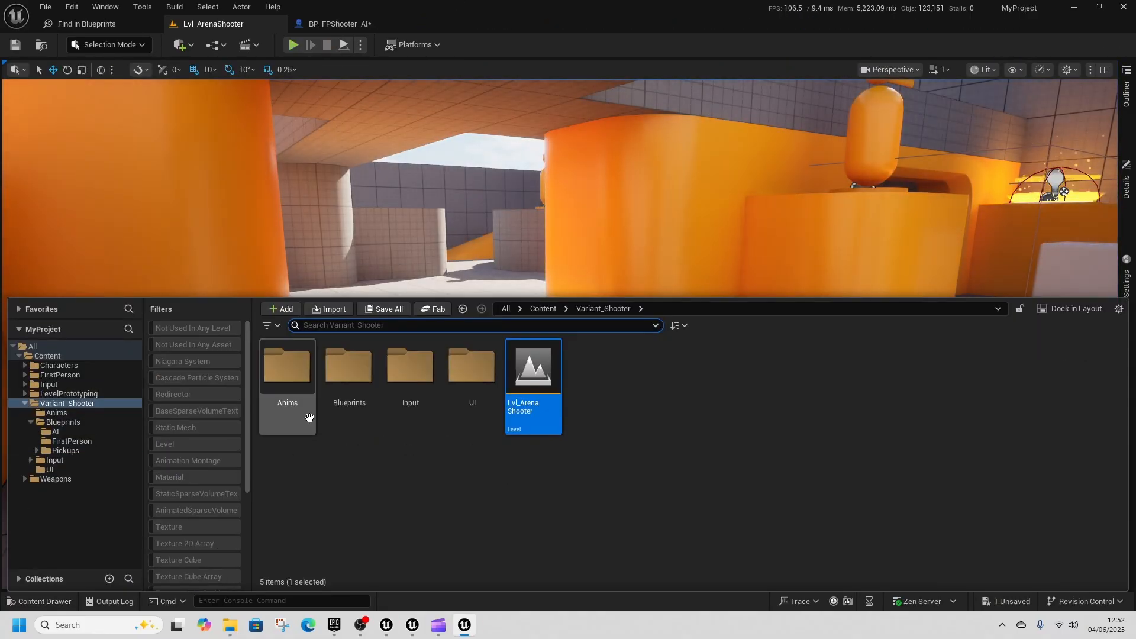
pyautogui.doubleClick(348, 365)
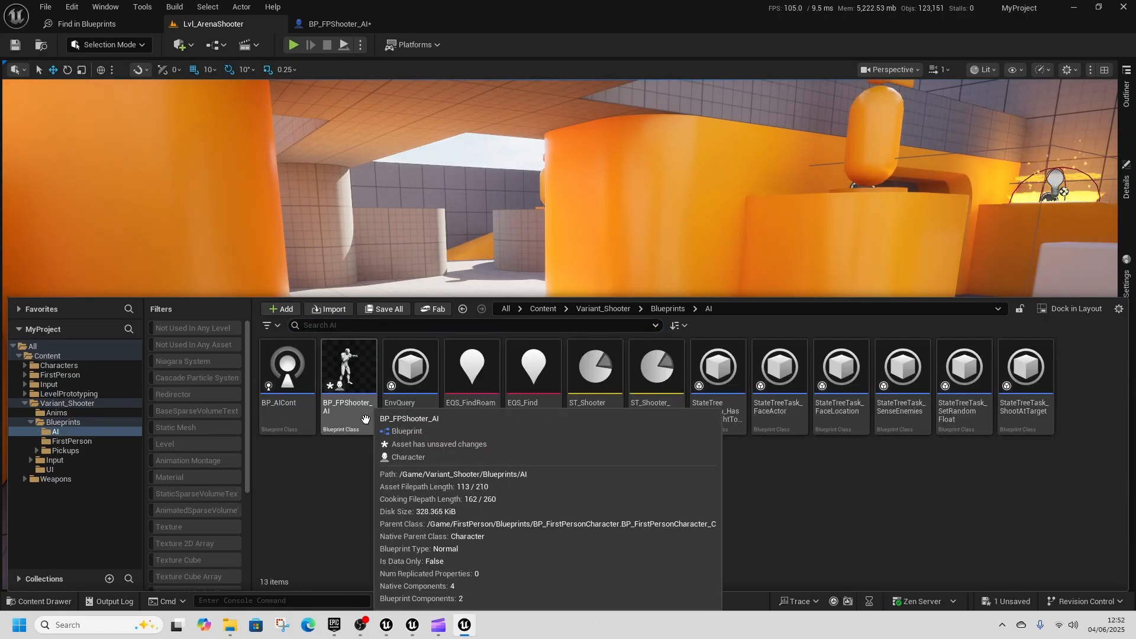
pyautogui.doubleClick(346, 366)
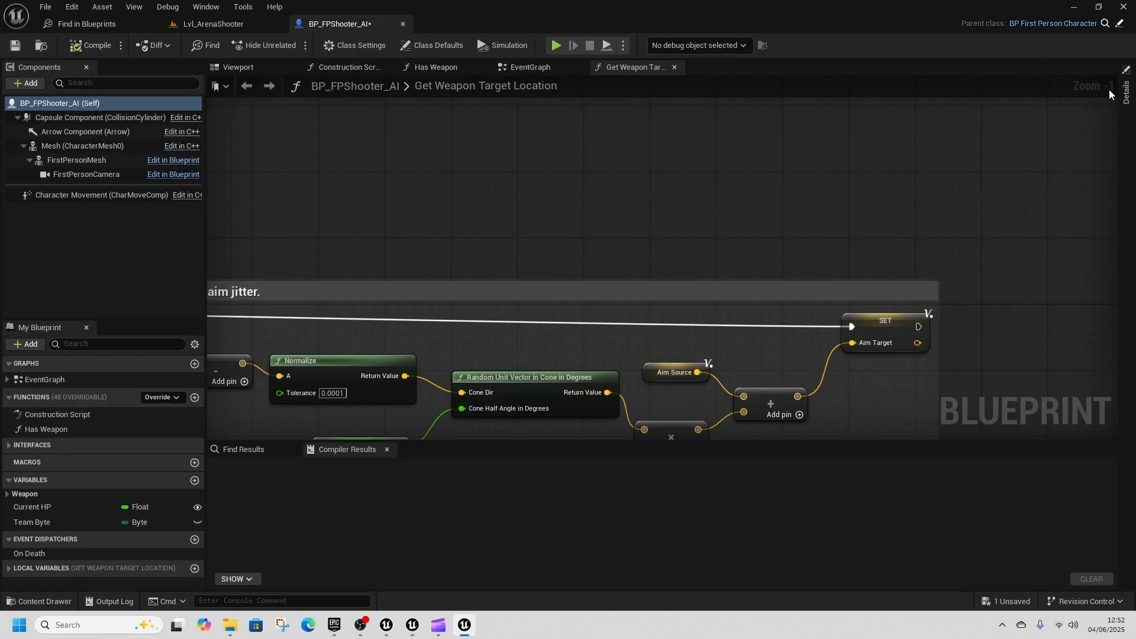
# In Class Defaults, set BP_FPShooter_AI's AI Controller Class to BP_AICont
pyautogui.click(437, 45)
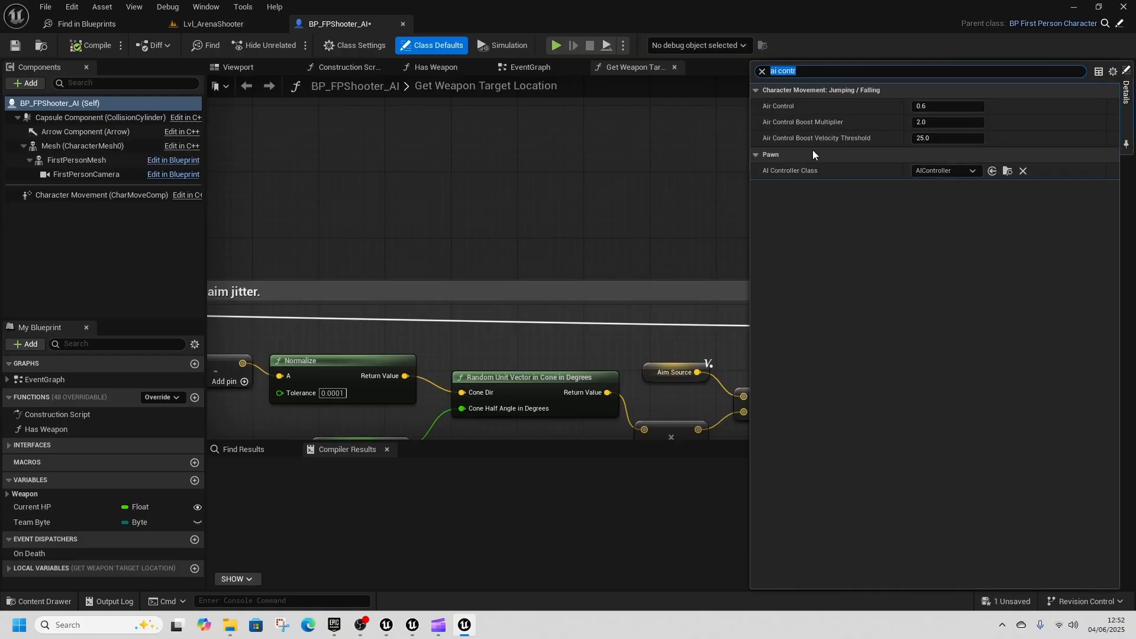
pyautogui.click(944, 170)
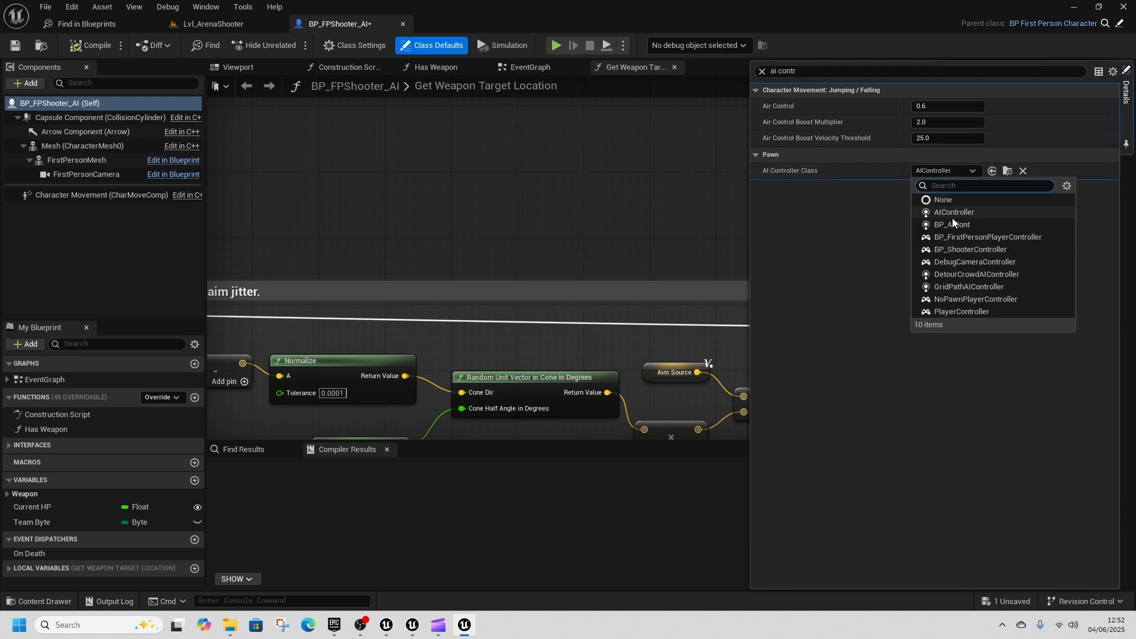
pyautogui.click(952, 225)
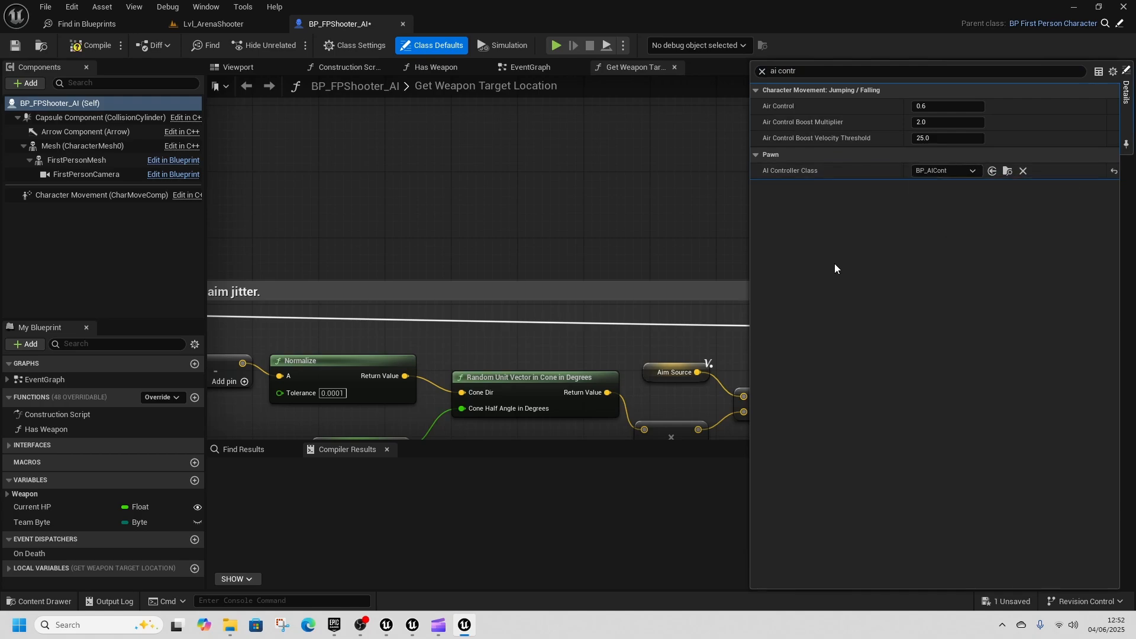
# Return to the Lvl_ArenaShooter tab and start a playtest to check enemies attack
pyautogui.click(214, 24)
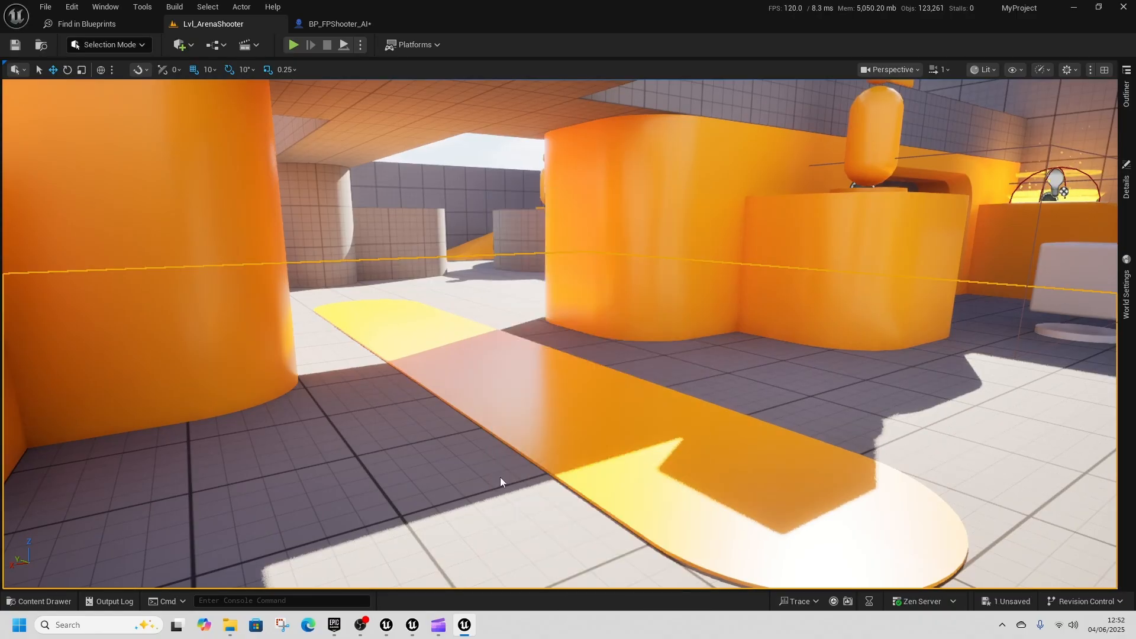
pyautogui.click(292, 44)
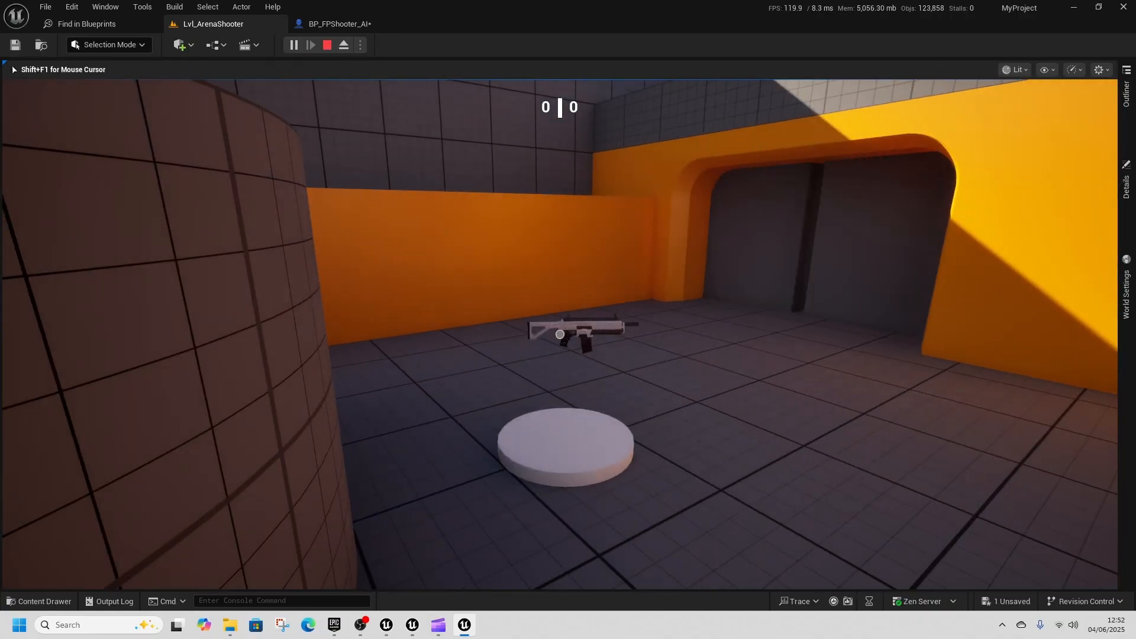